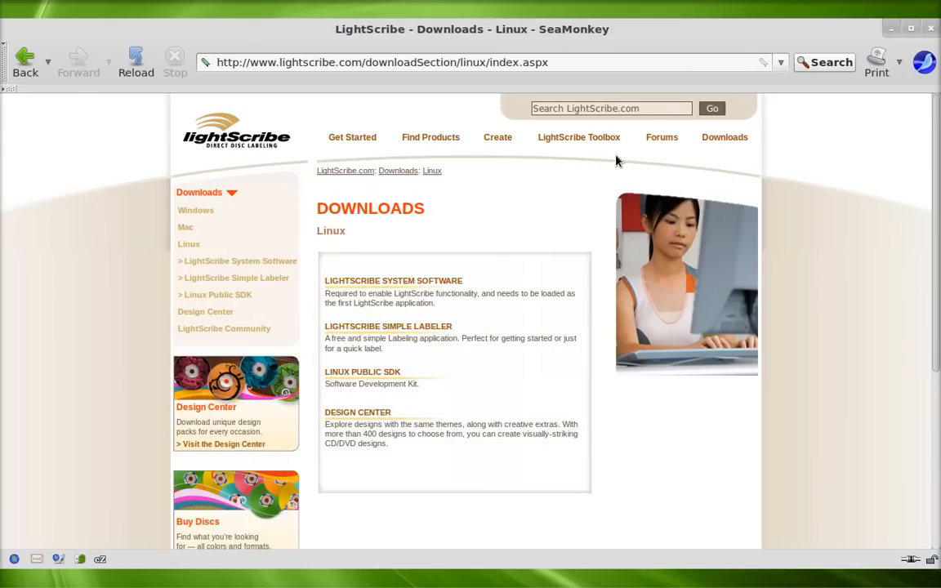
mouse_move(324, 174)
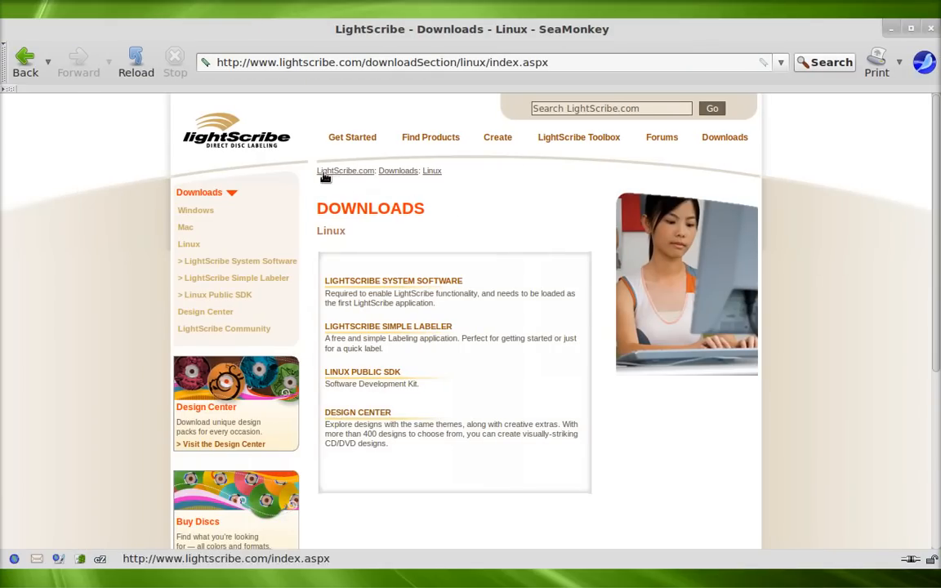
mouse_move(477, 278)
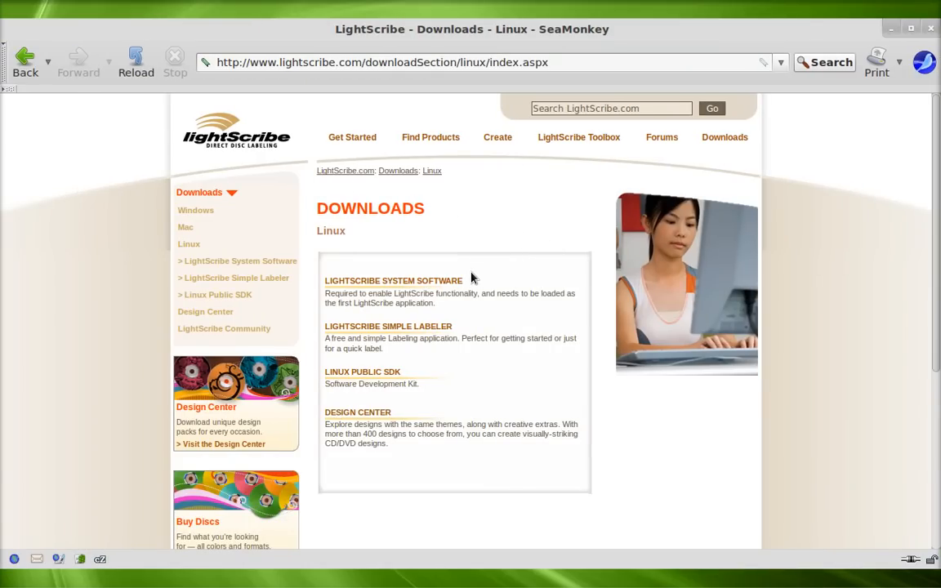
mouse_move(464, 304)
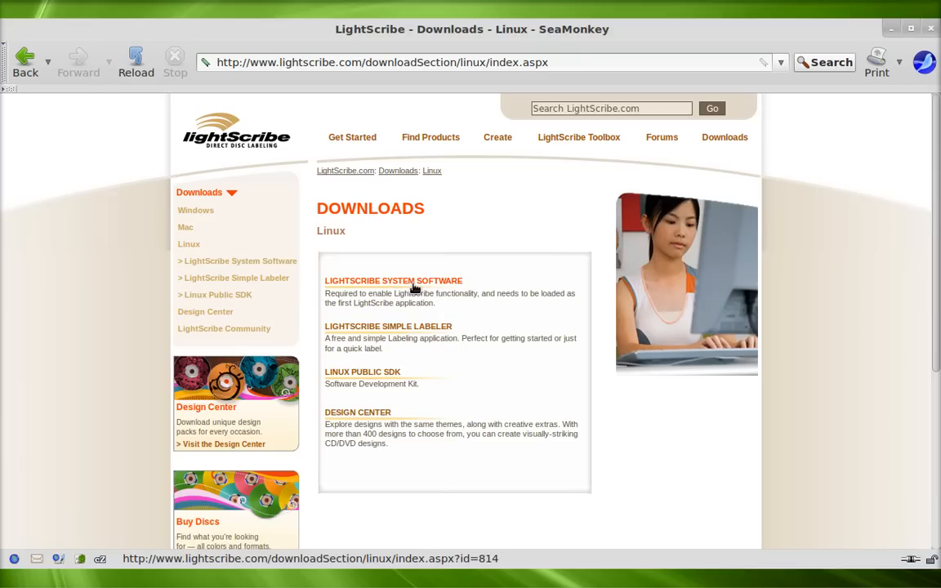
mouse_move(400, 332)
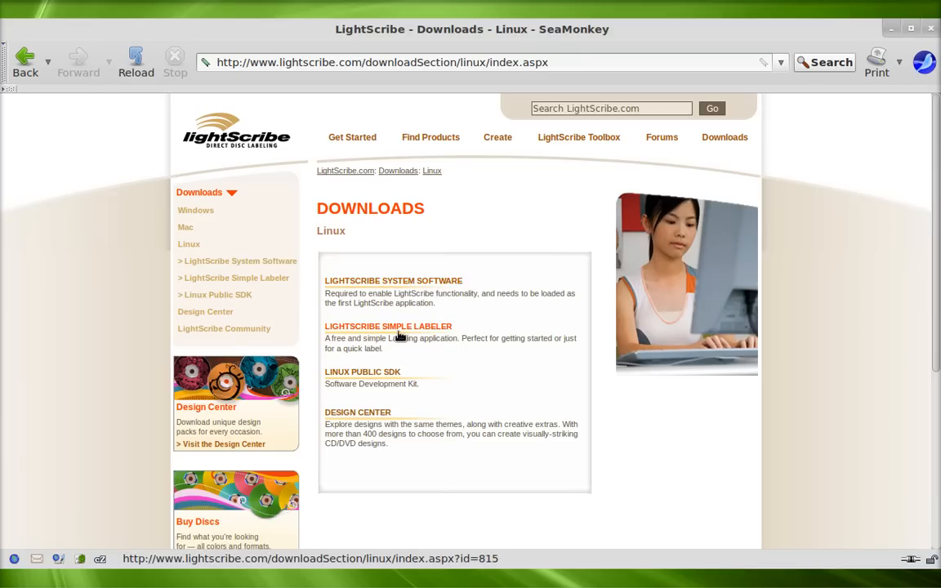
mouse_move(494, 357)
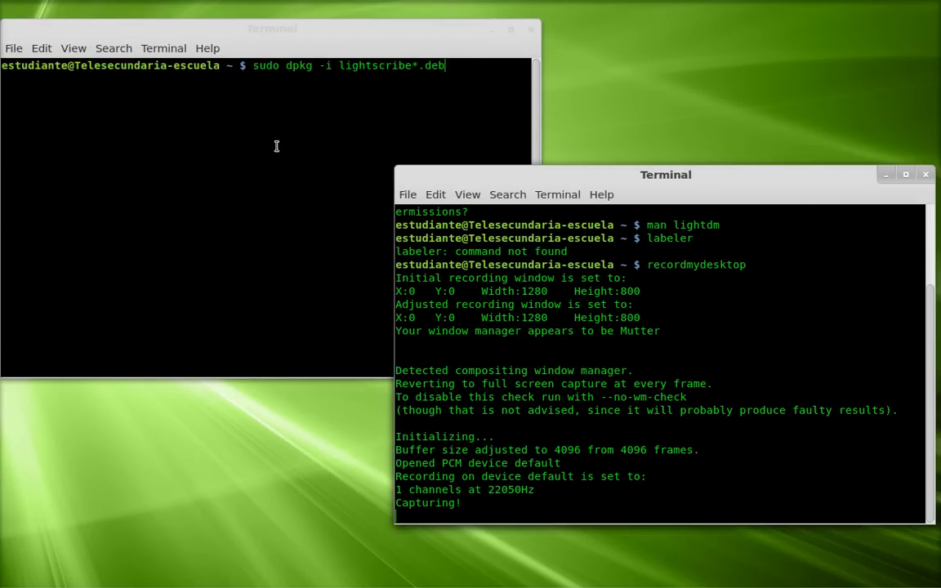
mouse_move(266, 105)
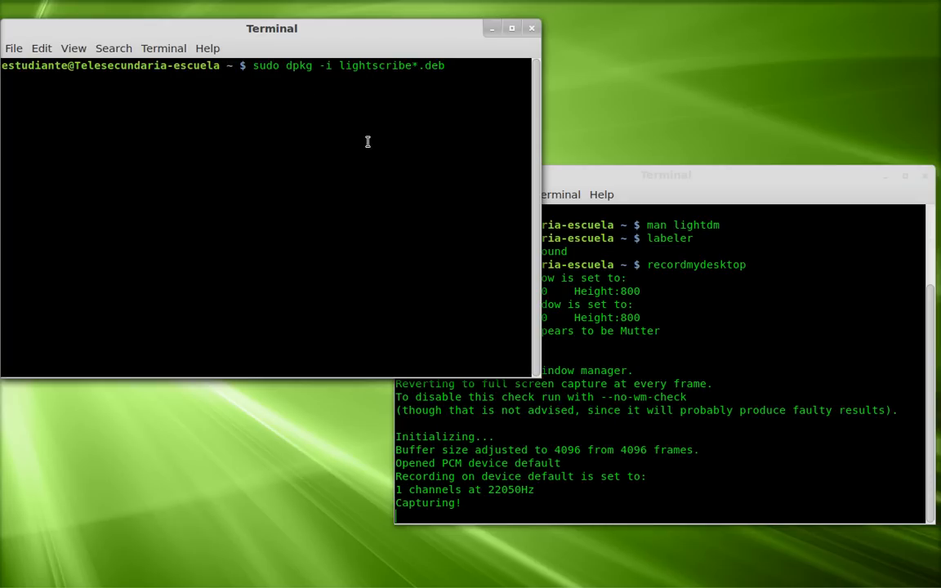
mouse_move(400, 138)
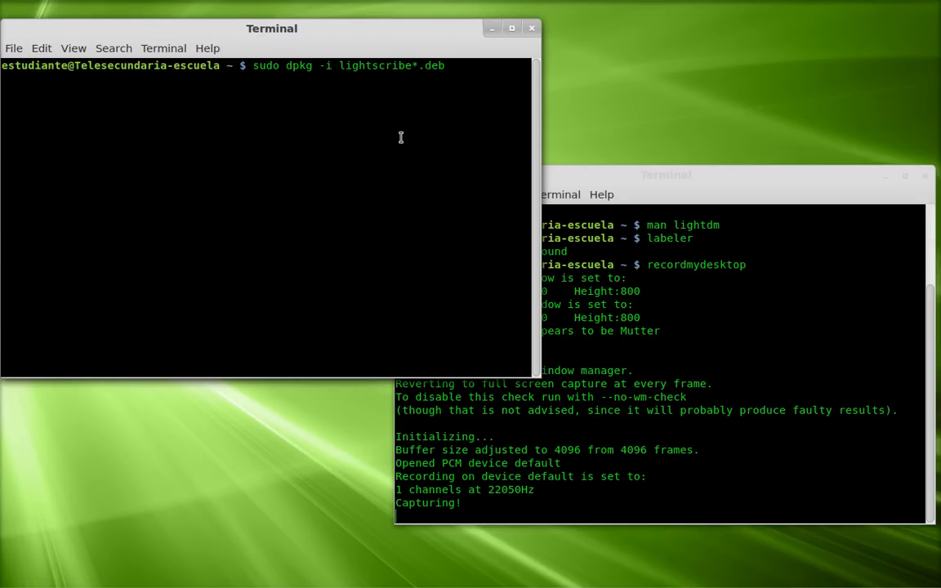
mouse_move(409, 110)
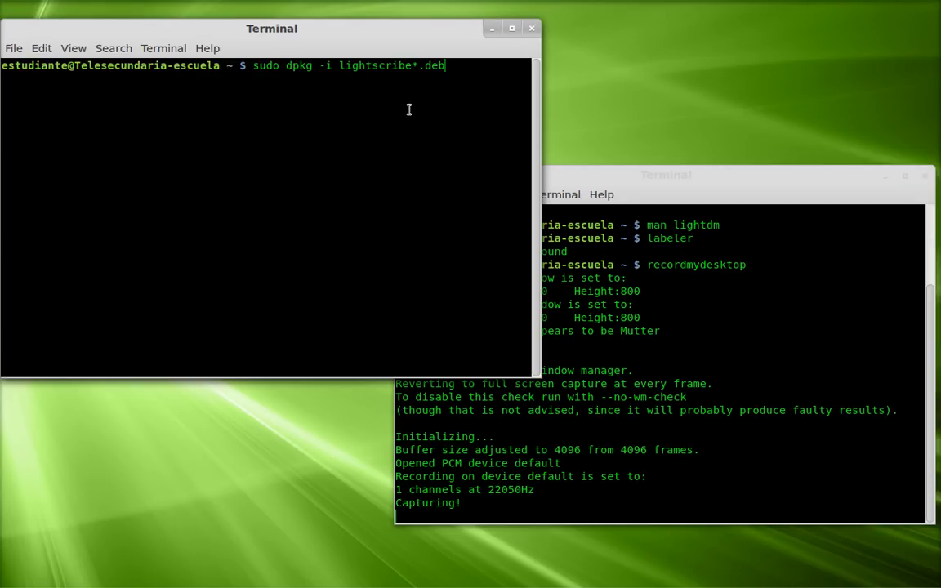
mouse_move(406, 112)
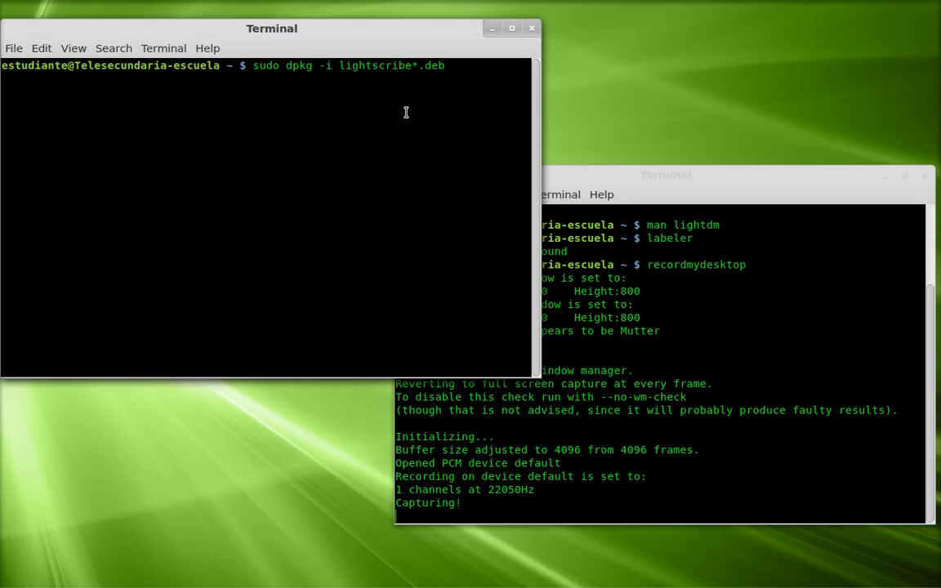
mouse_move(254, 80)
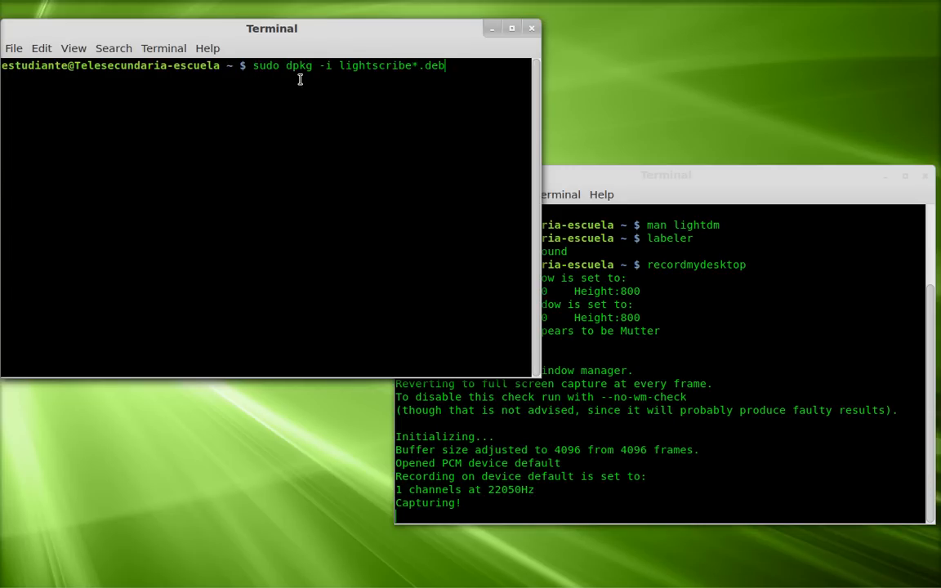
mouse_move(327, 82)
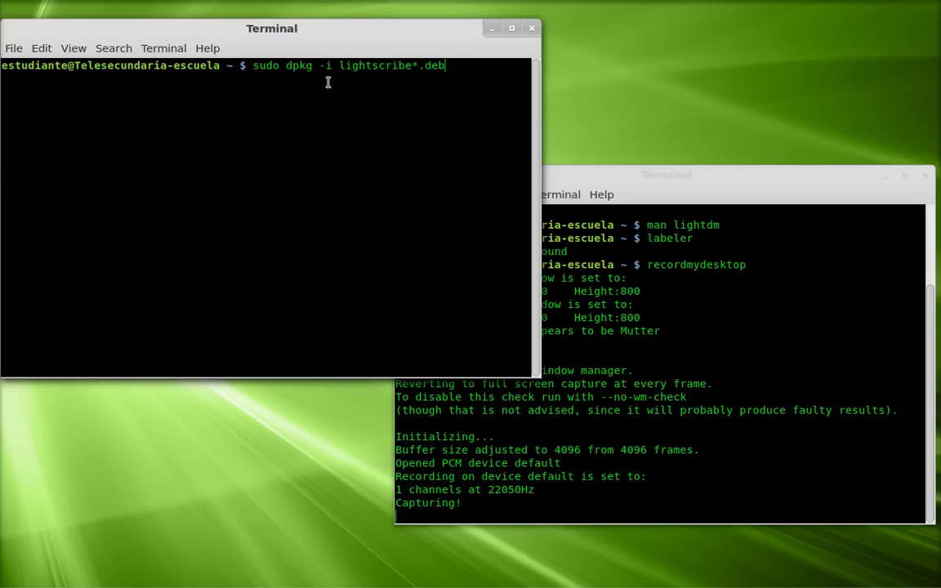
mouse_move(384, 84)
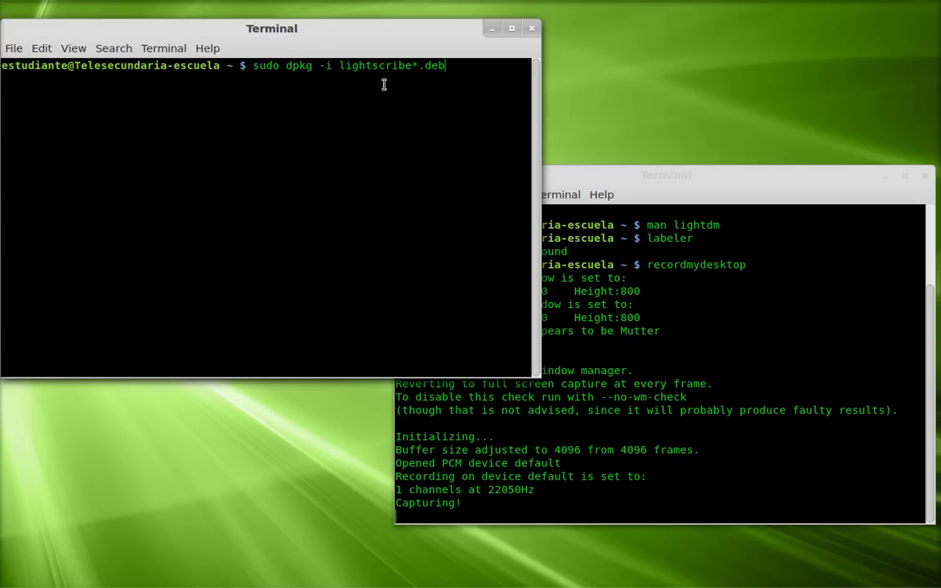
mouse_move(472, 112)
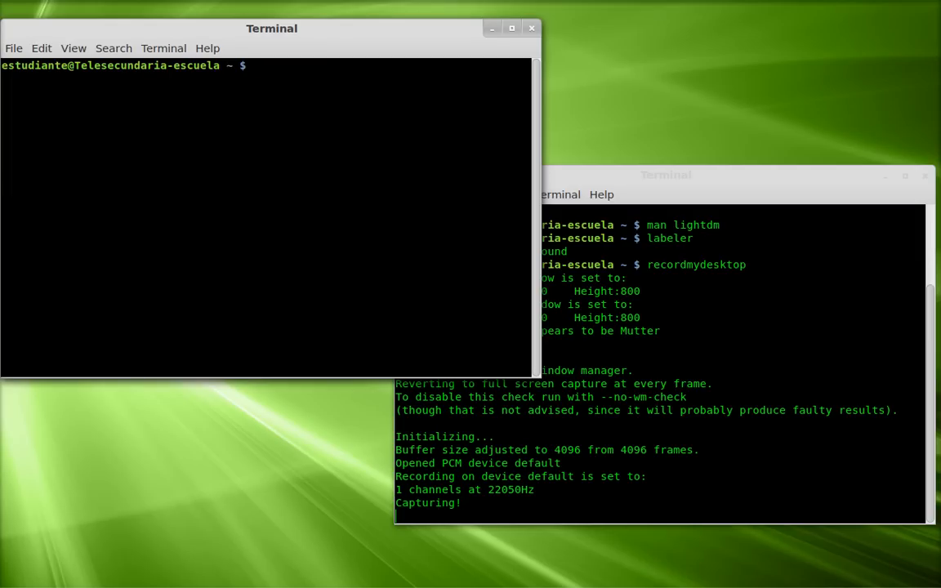
Step: Run 'sudo 4L-gui' in Terminal to launch the LaCie LightScribe Labeler
type("sudo 4")
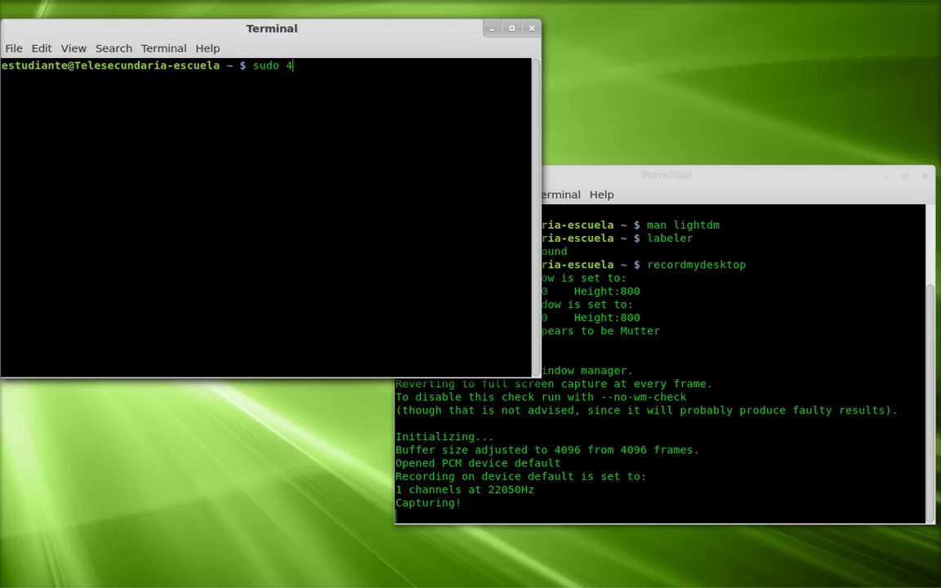
type("L-")
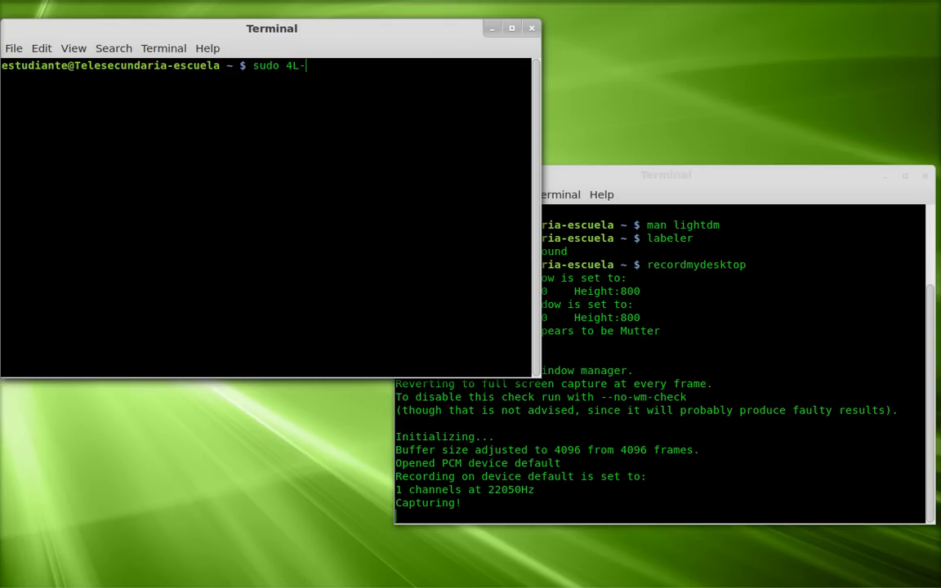
type("gui")
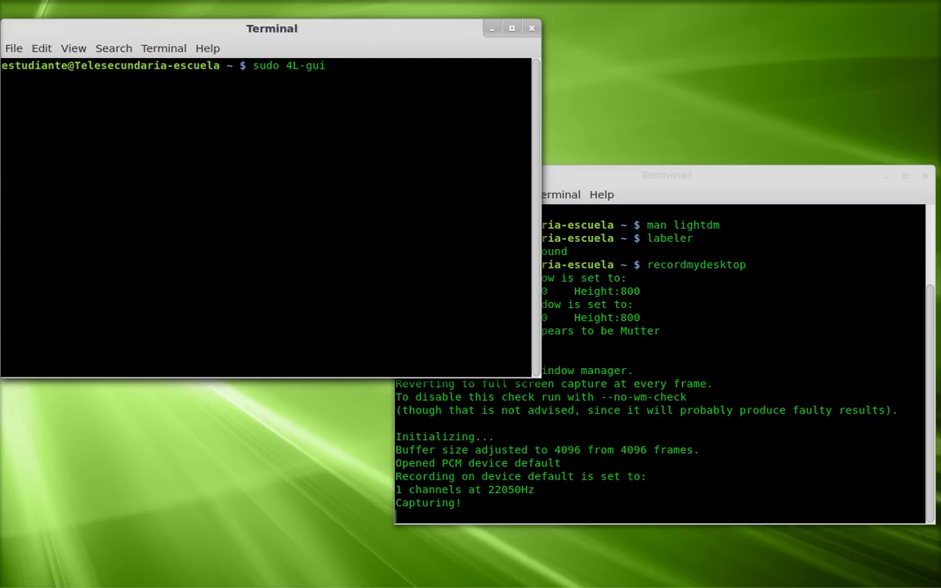
key("Return")
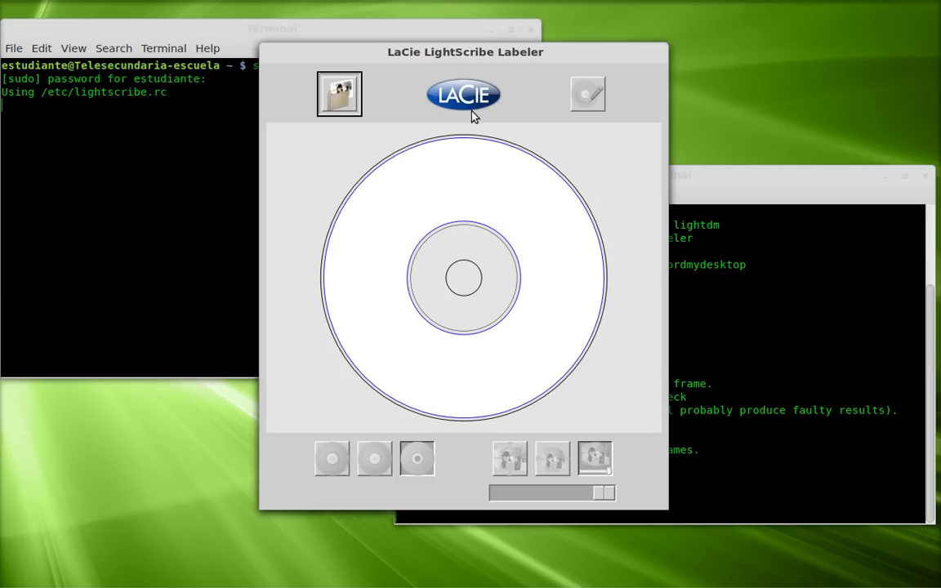
mouse_move(462, 115)
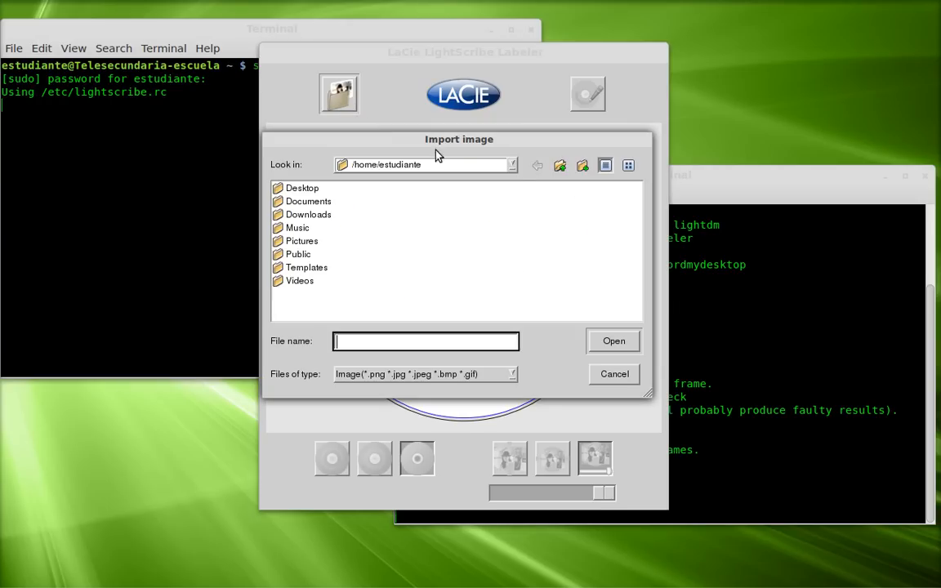
double_click(301, 240)
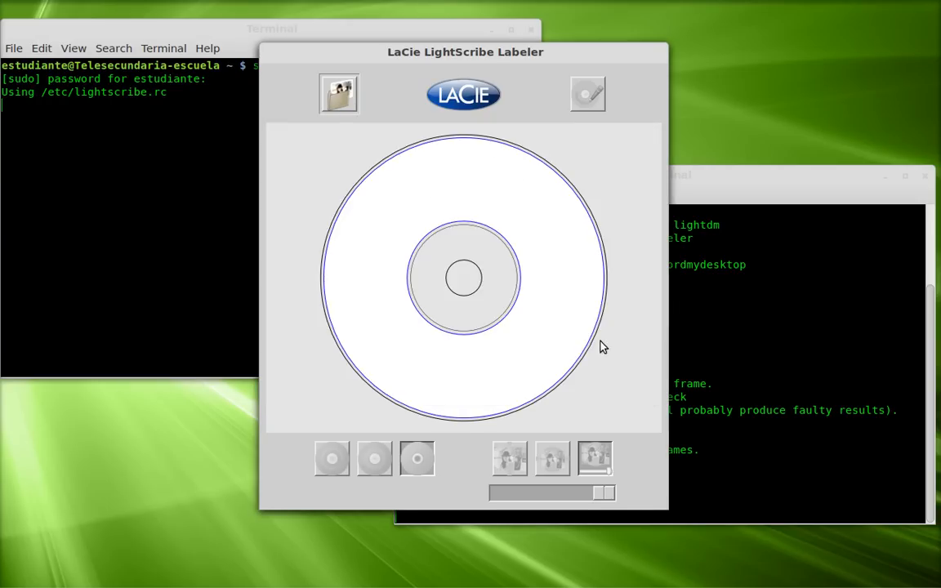
left_click(339, 92)
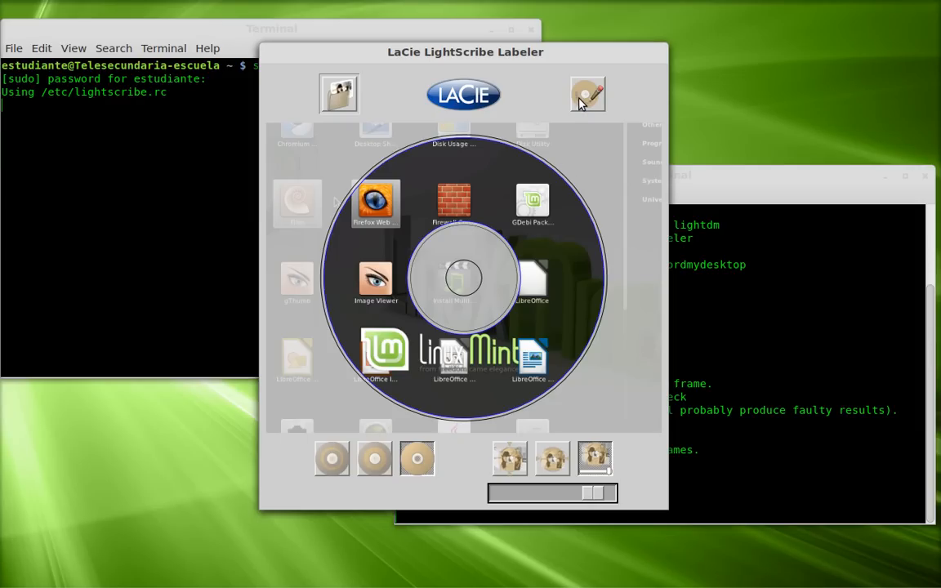
mouse_move(588, 155)
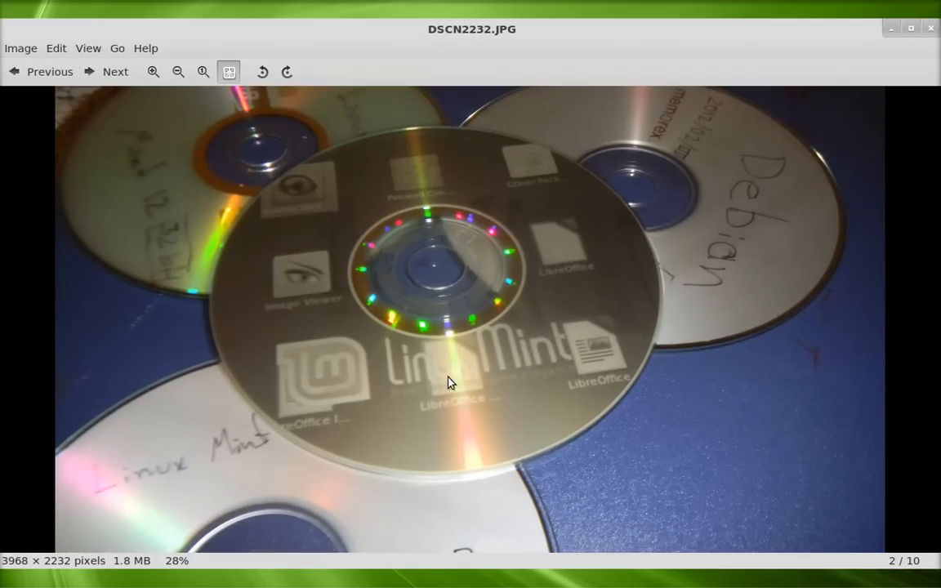
mouse_move(572, 402)
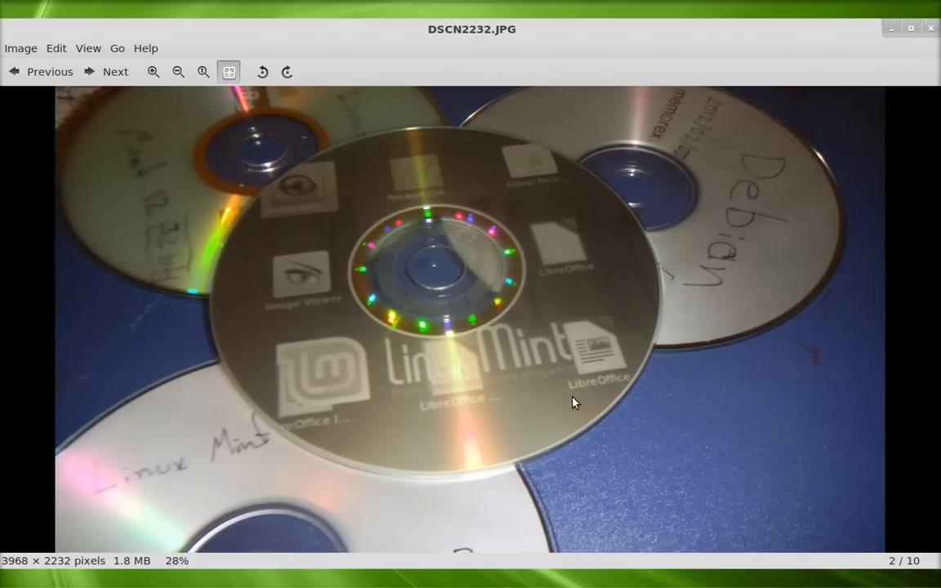
mouse_move(584, 398)
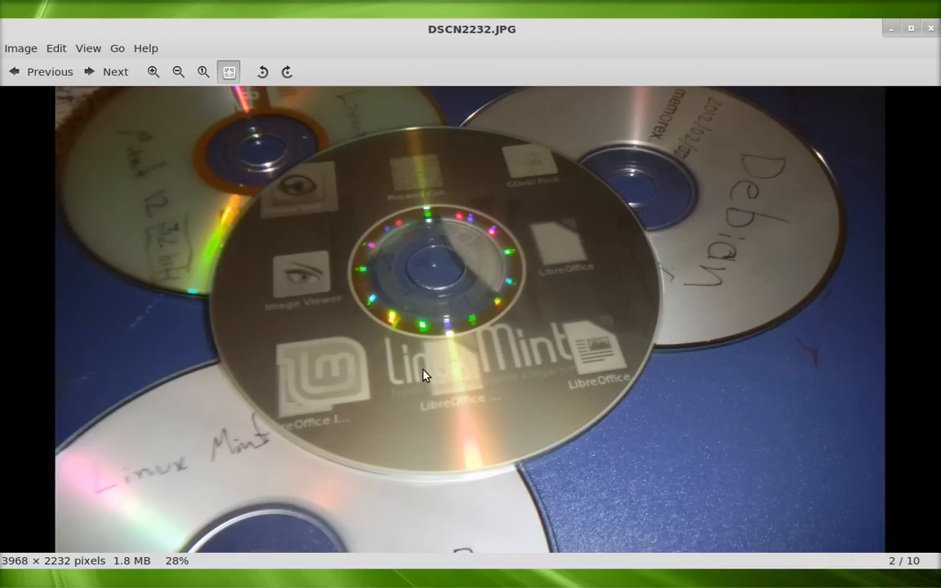
mouse_move(592, 400)
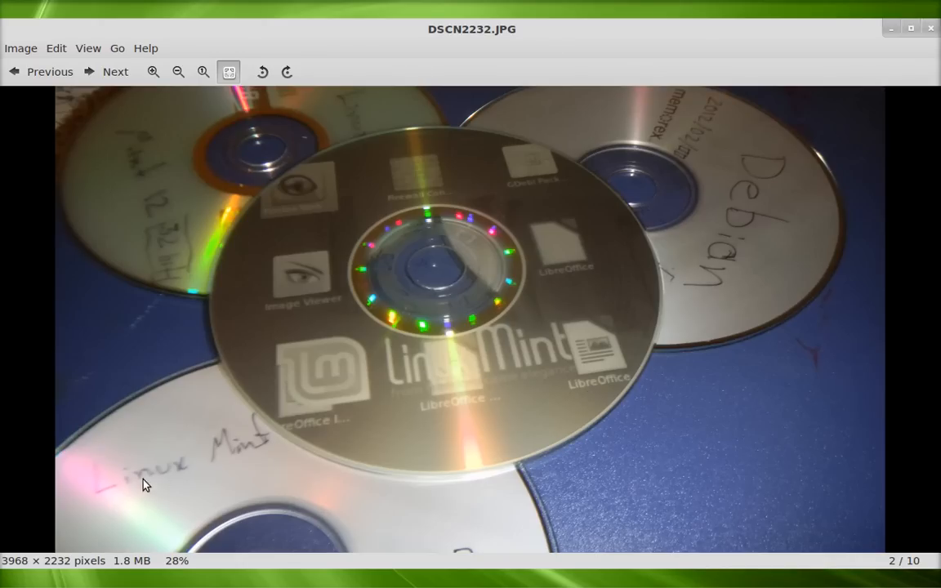
mouse_move(735, 262)
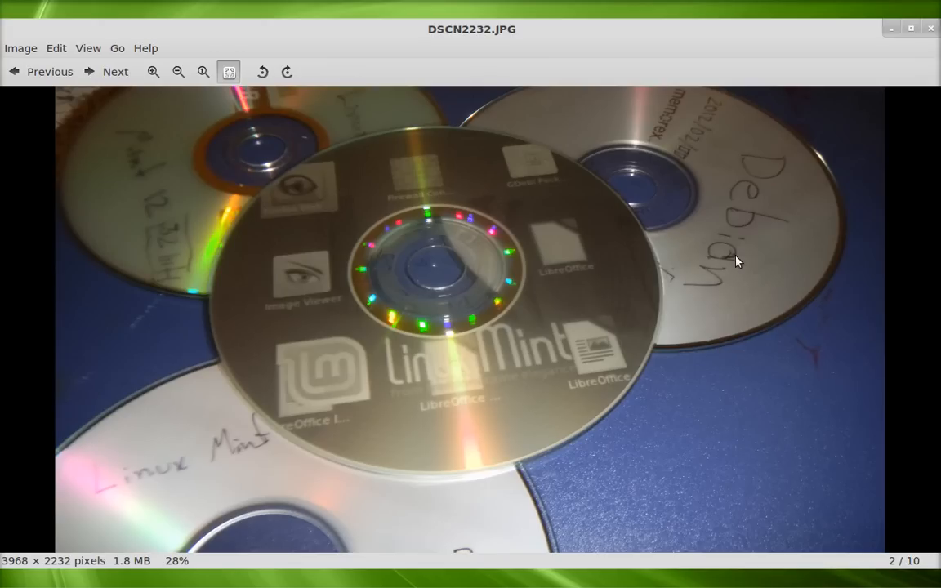
mouse_move(153, 71)
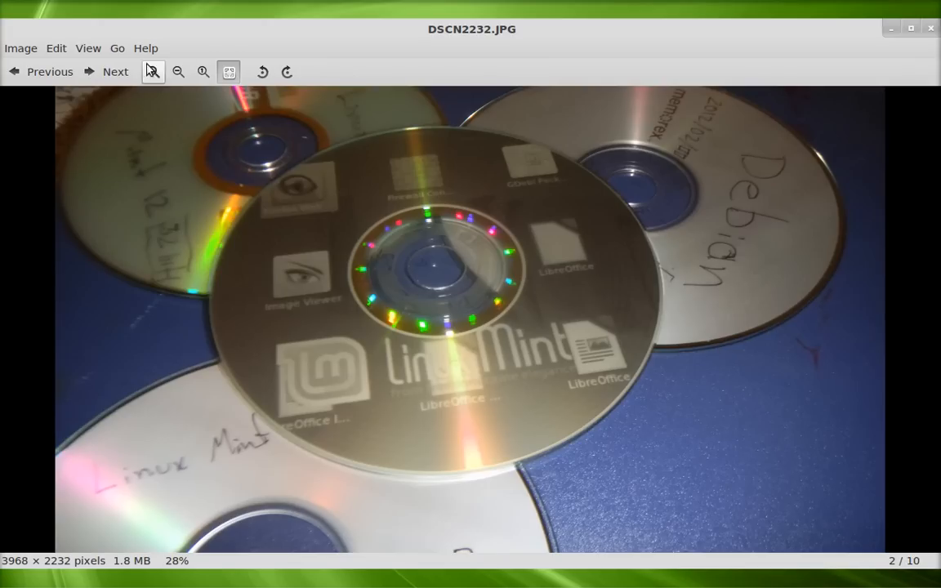
Step: Close the DSCN2232.JPG disc photo in Image Viewer, returning to the Labeler window
left_click(115, 72)
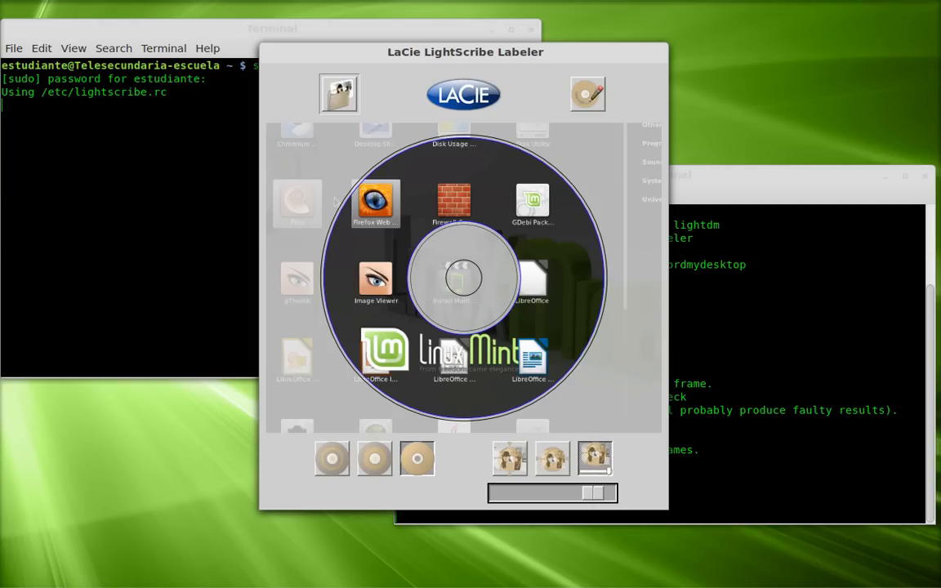
mouse_move(151, 46)
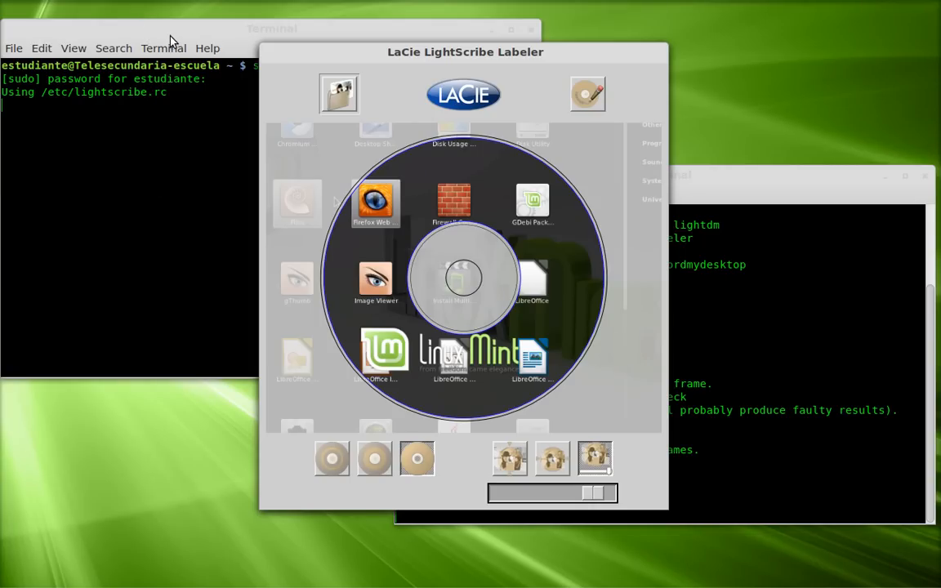
mouse_move(274, 57)
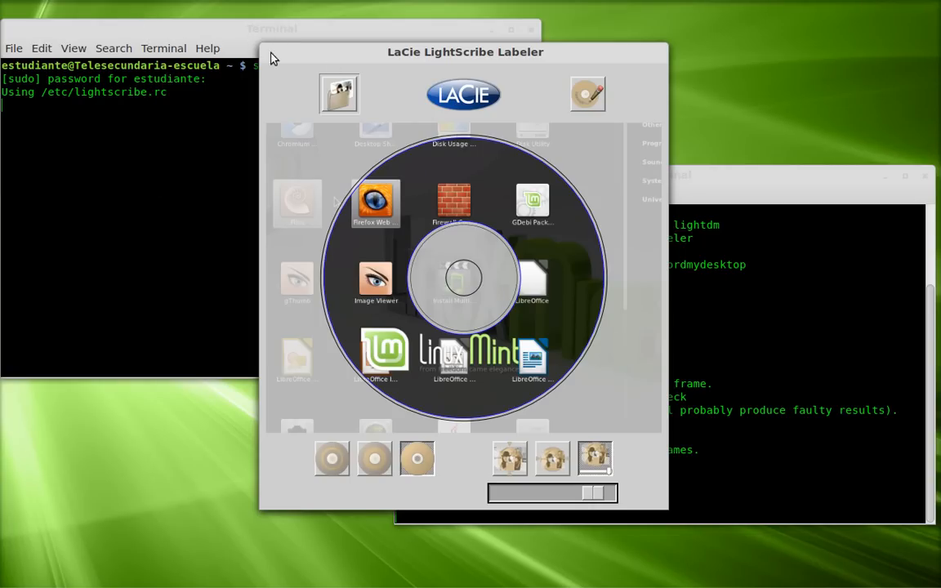
mouse_move(309, 148)
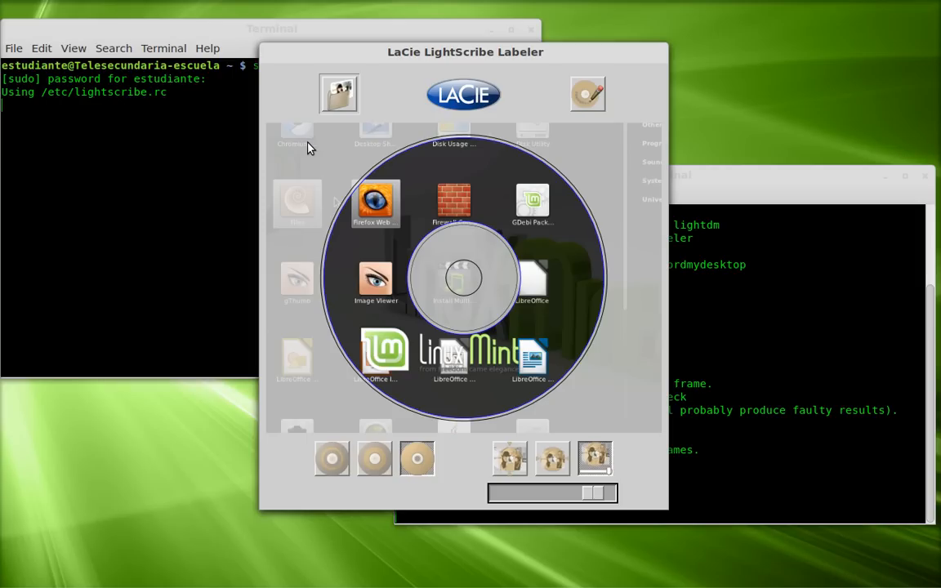
mouse_move(350, 184)
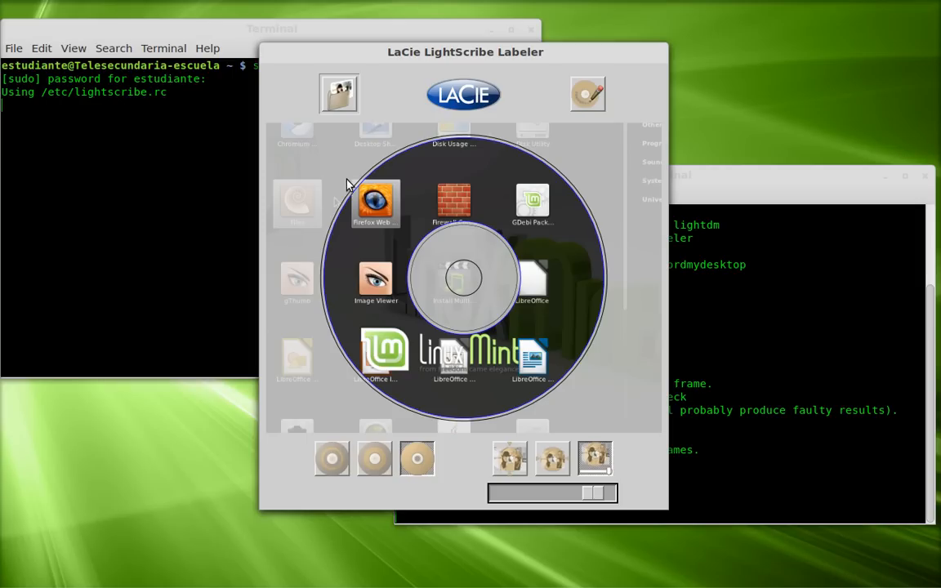
mouse_move(301, 35)
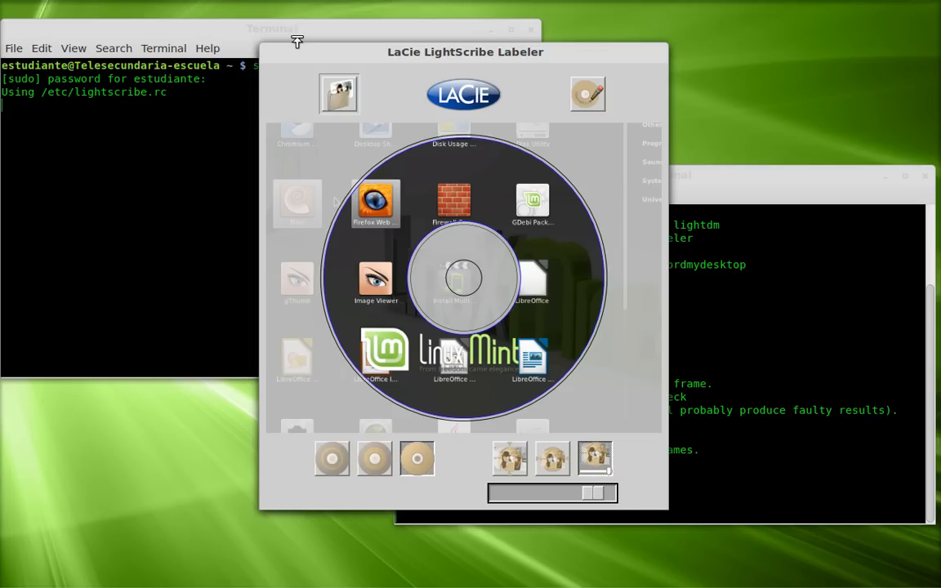
mouse_move(319, 189)
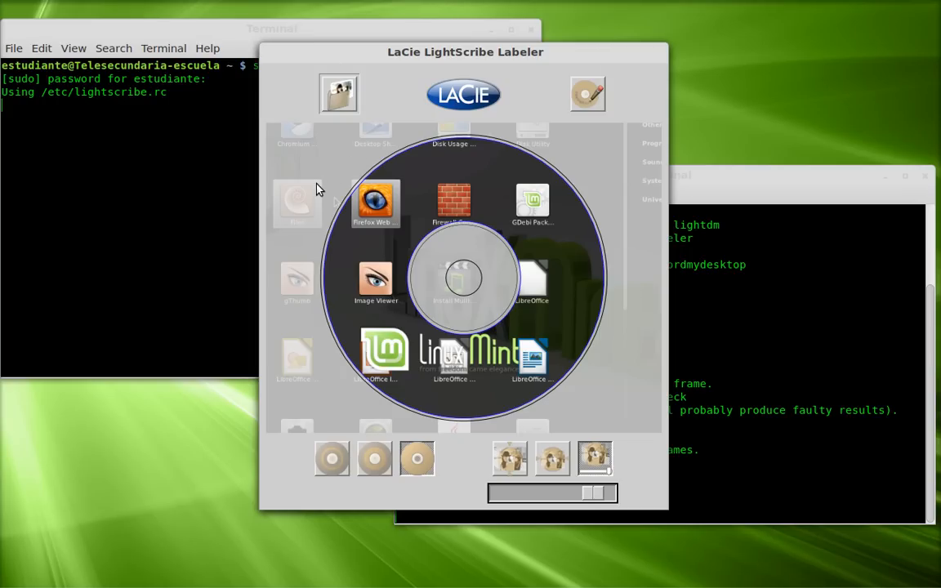
mouse_move(242, 38)
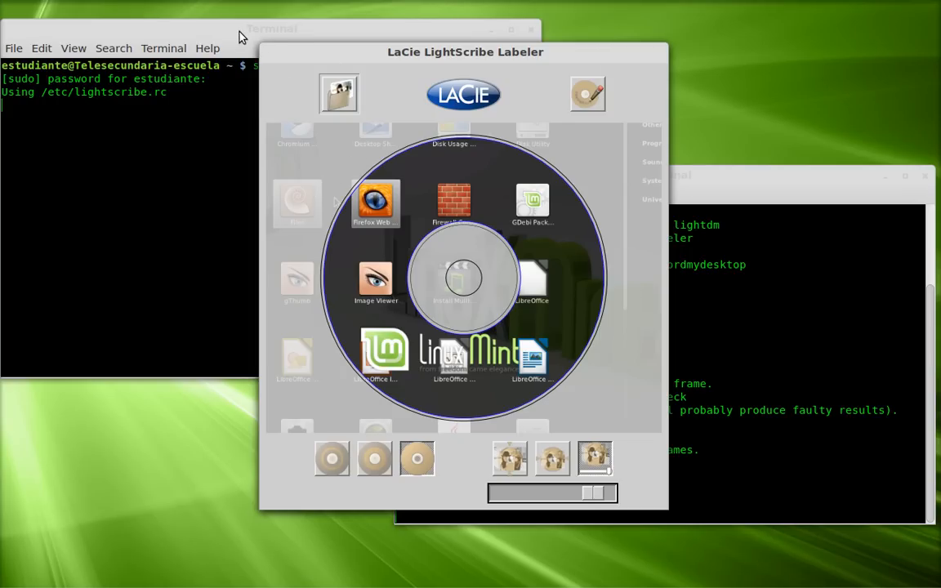